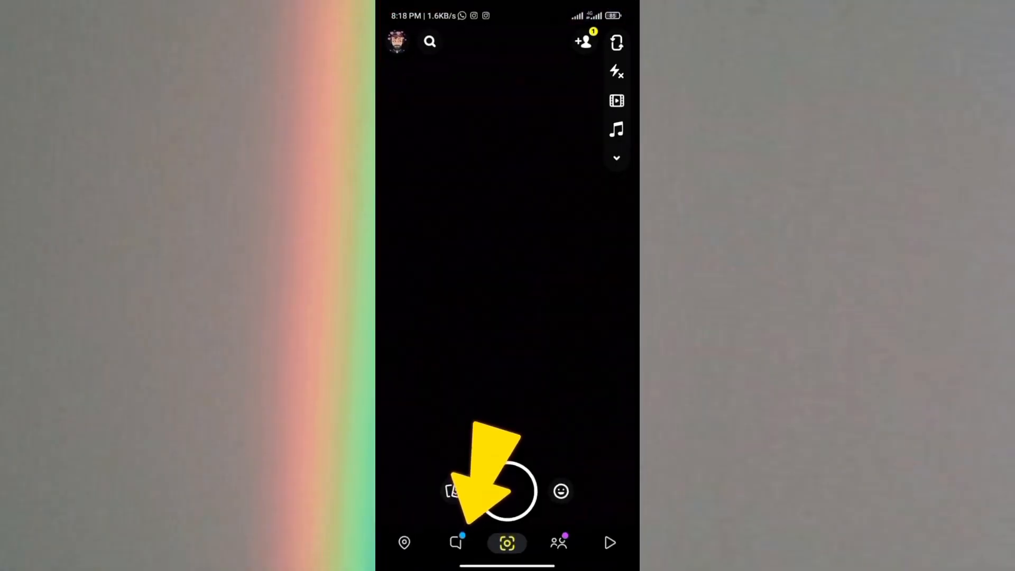
Open Snapchat's chat list from the camera screen.
click(456, 542)
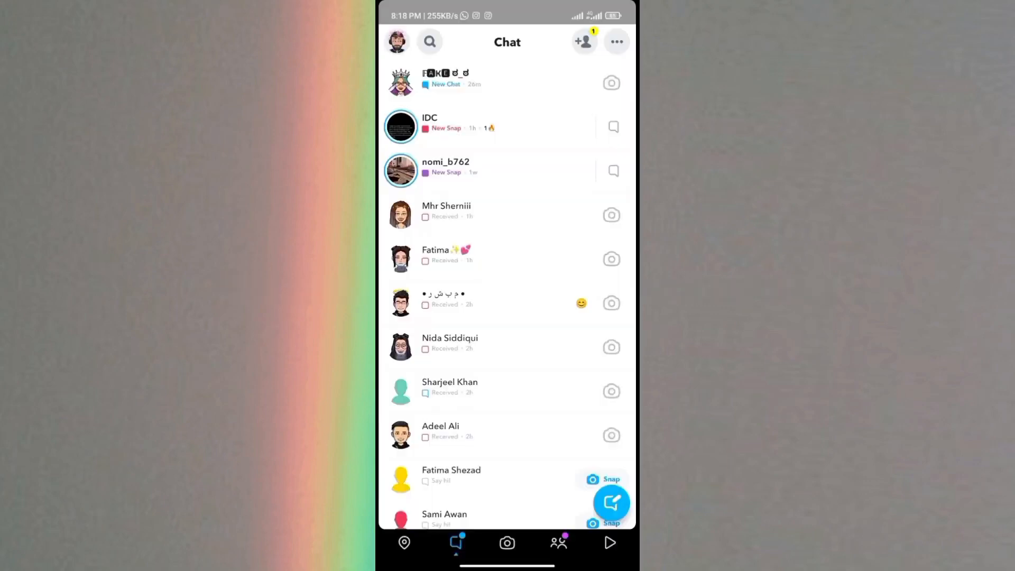
Pull down Quick Settings and switch on airplane mode.
scroll(down, 3)
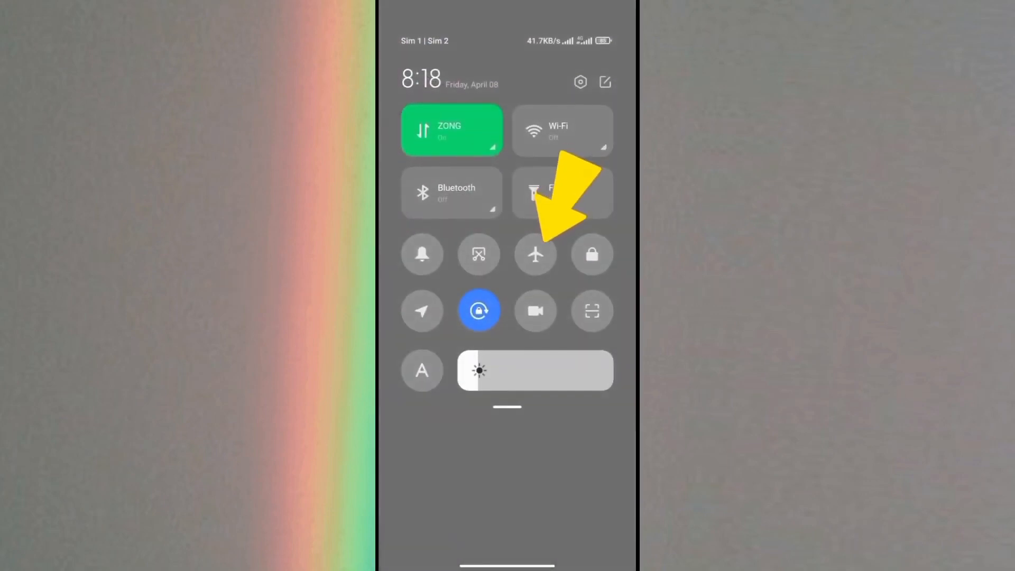
click(534, 254)
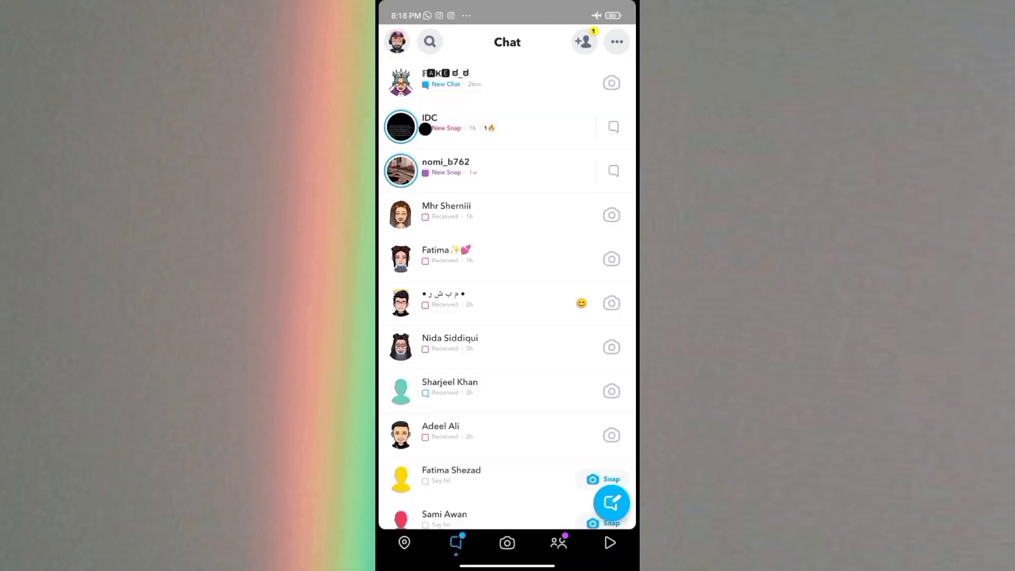
View IDC's new snap offline, then relaunch Snapchat with screen recording running.
click(401, 127)
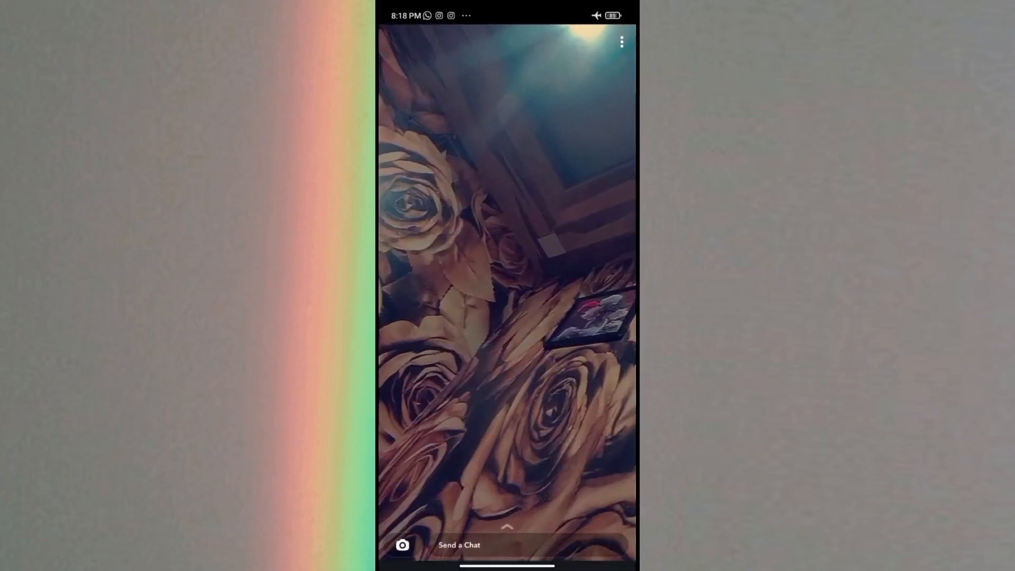
click(620, 40)
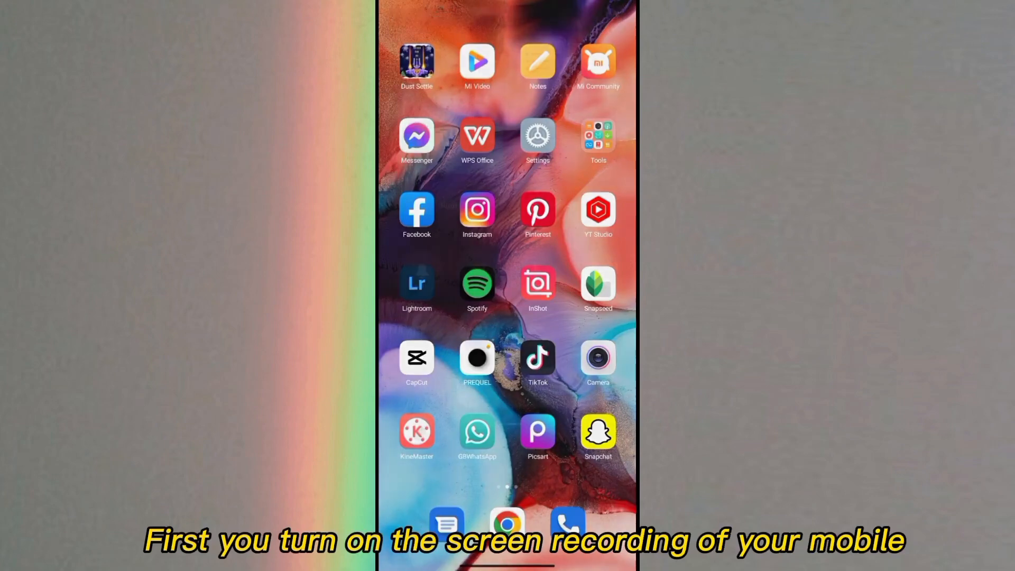
scroll(down, 3)
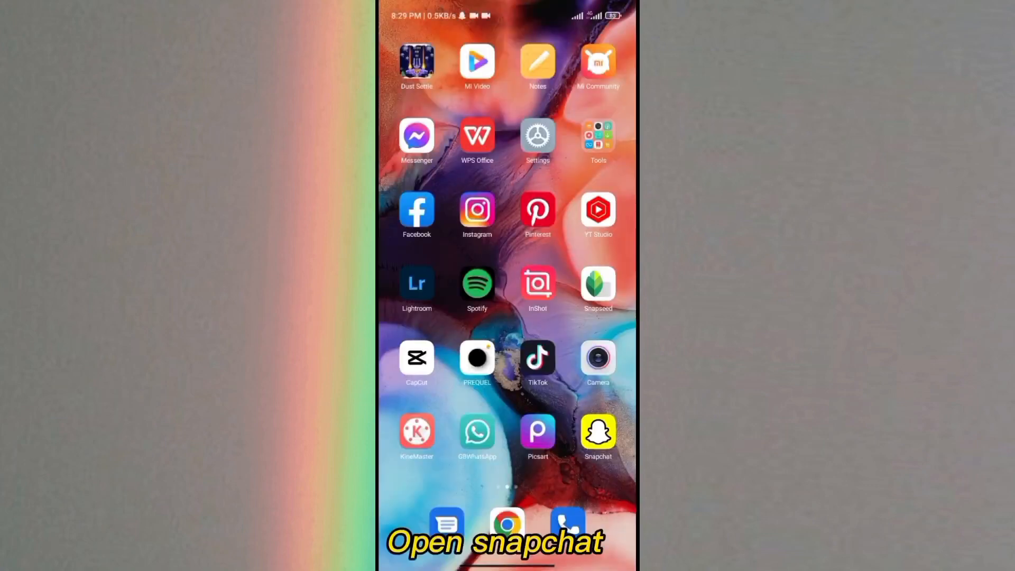
click(597, 433)
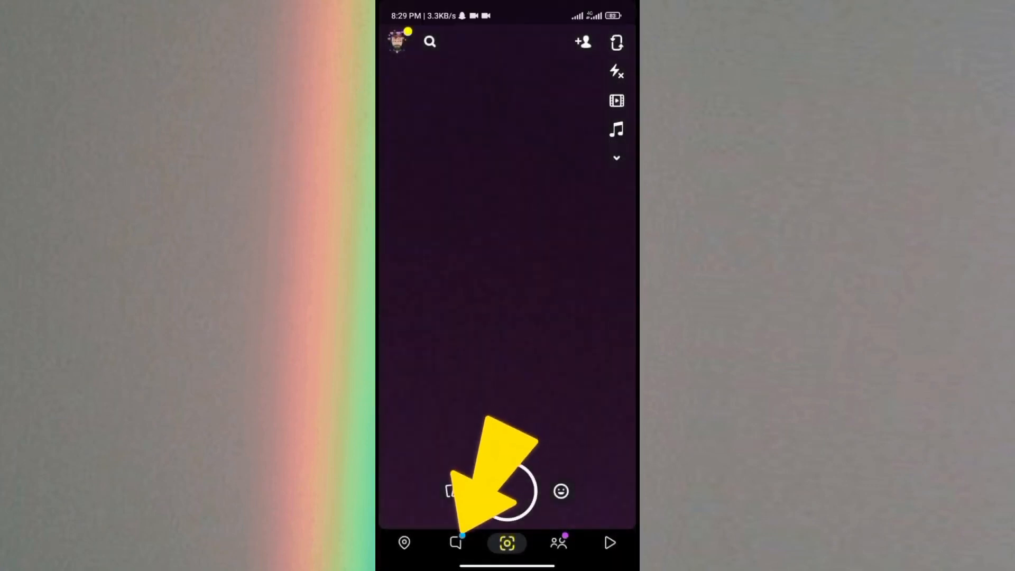
Open the chat list and play the friend's crescent-moon snap while recording.
click(455, 543)
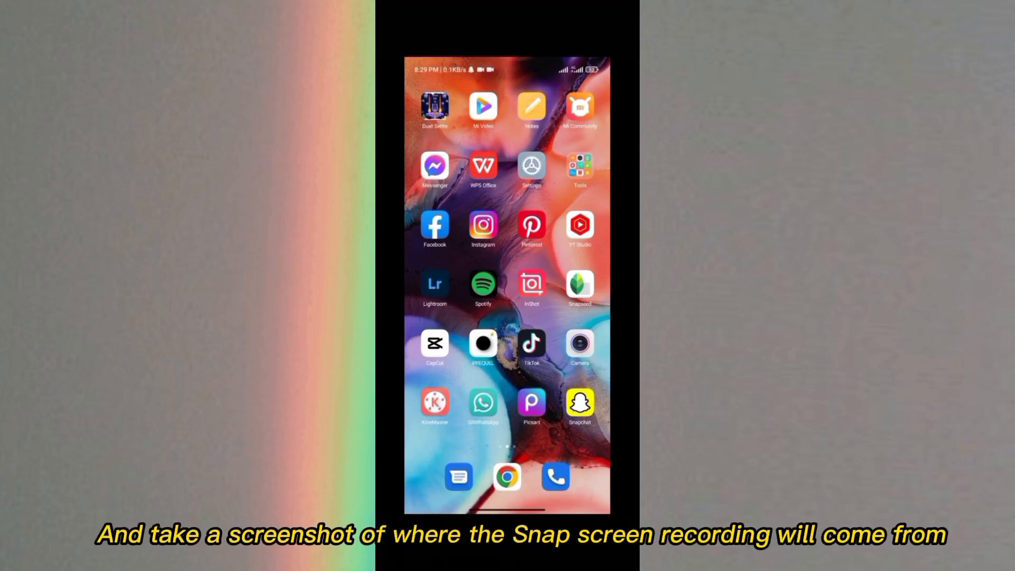
click(579, 401)
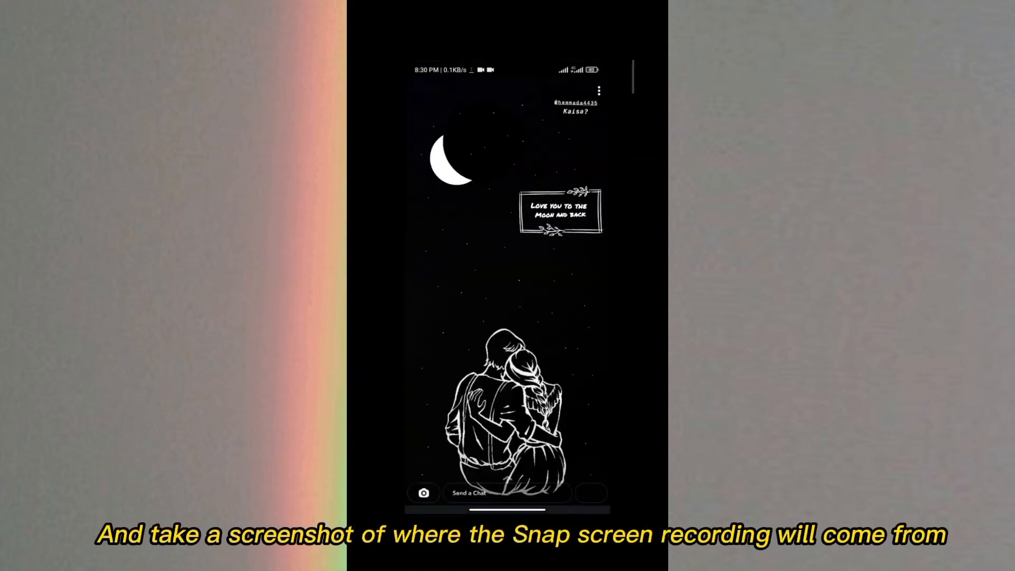